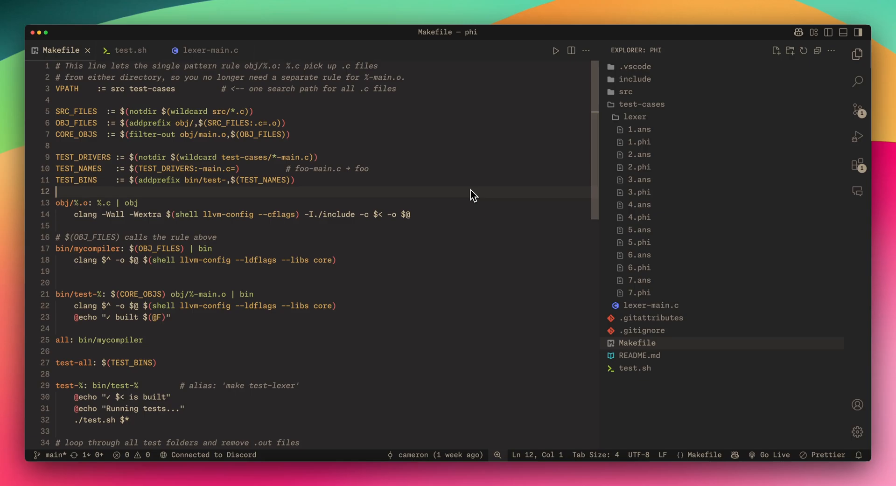
- Browse the test-cases and src folders, then open the first lexer expected-answer file 1.ans
left_click(652, 104)
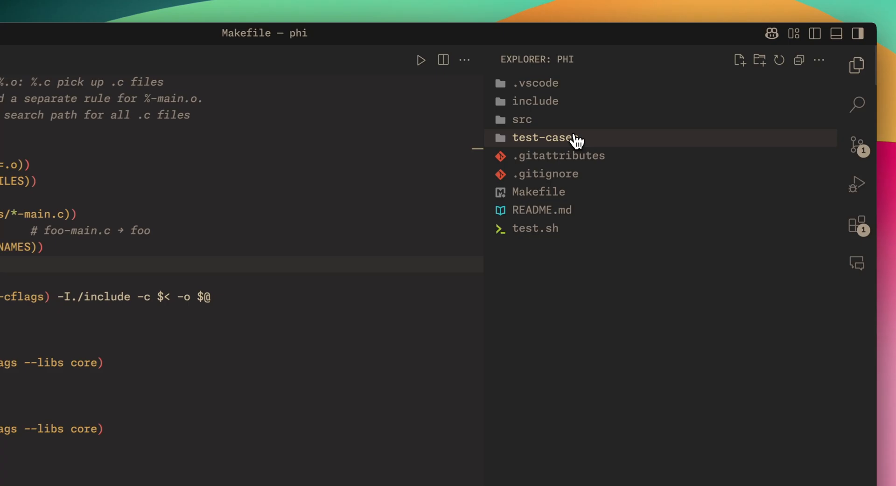
left_click(519, 120)
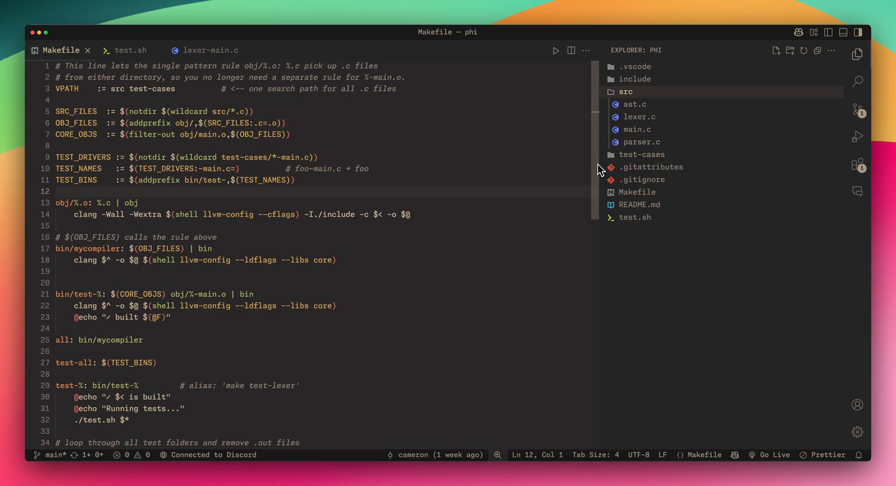
left_click(642, 155)
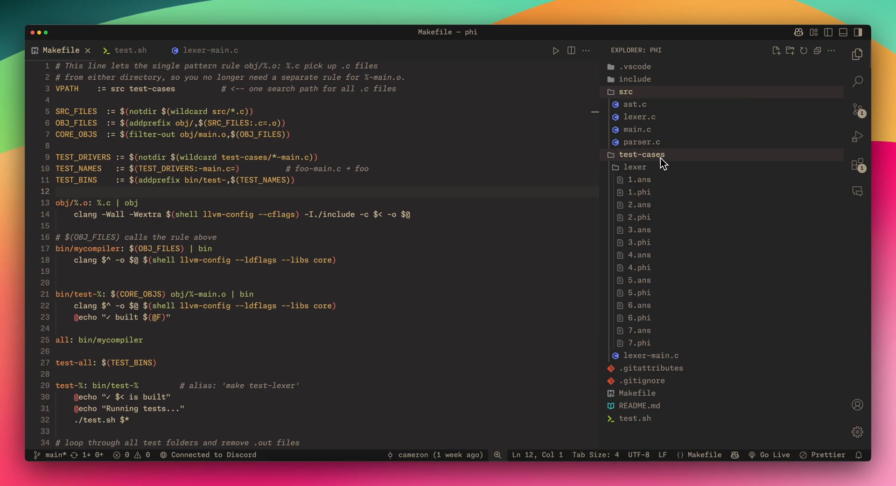
left_click(634, 167)
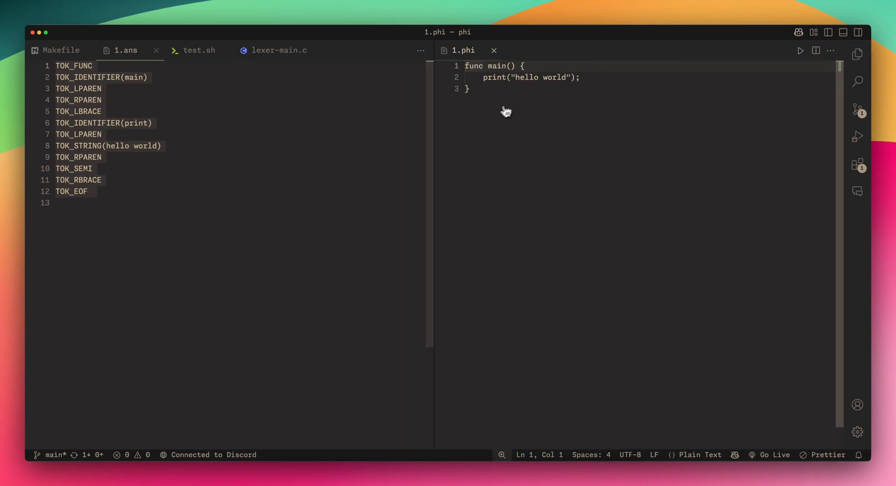
left_click(155, 205)
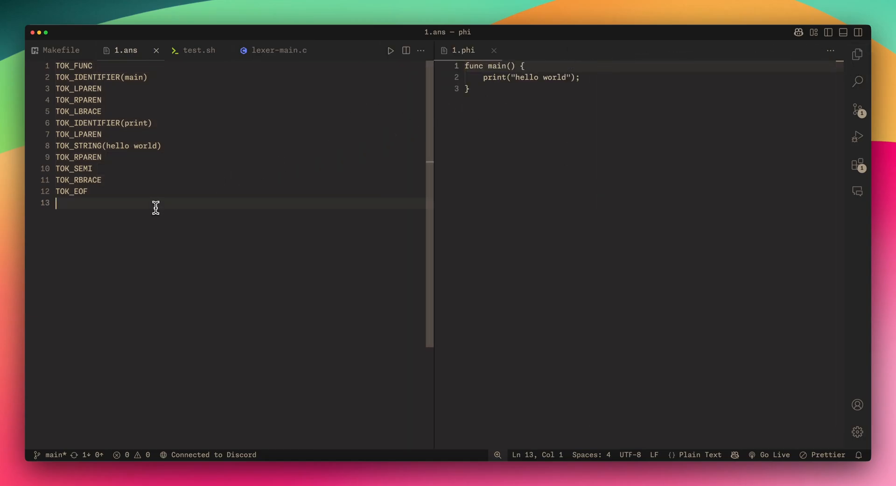
mouse_move(493, 86)
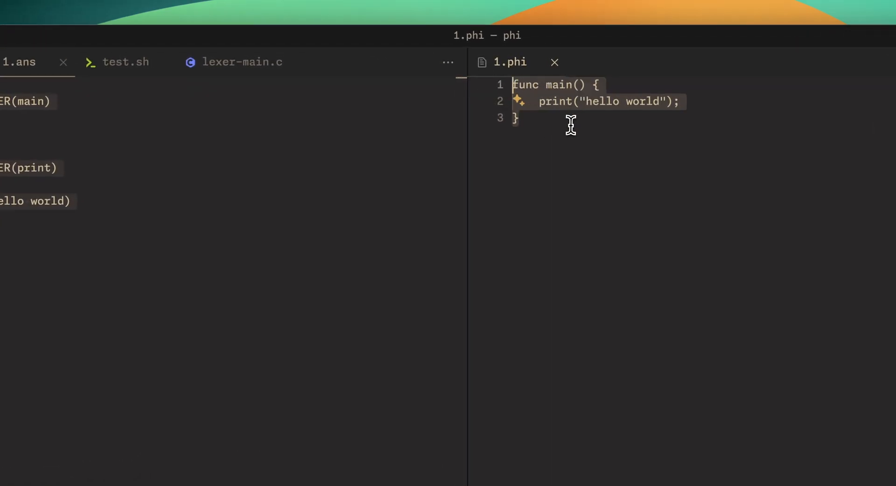
left_click(242, 61)
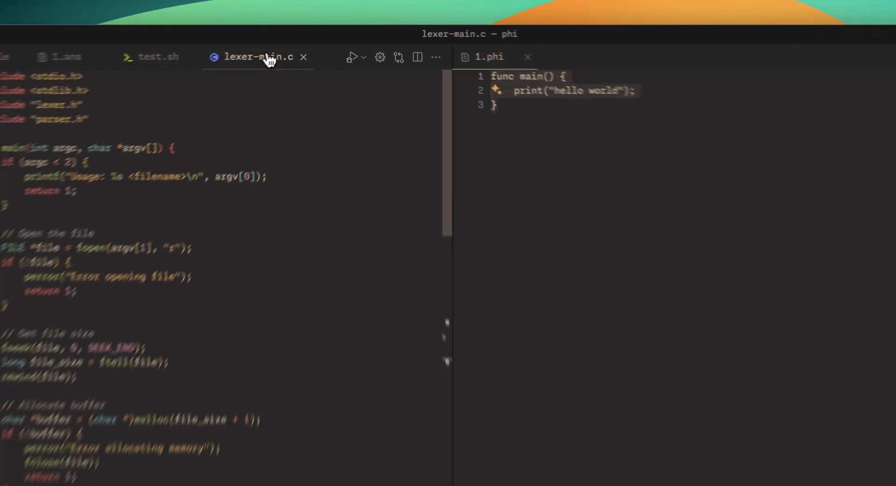
scroll("down", 3)
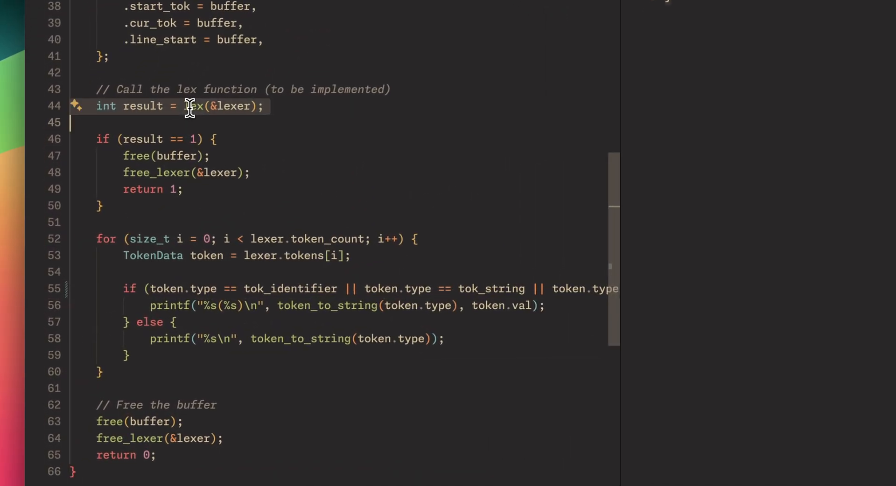
mouse_move(205, 256)
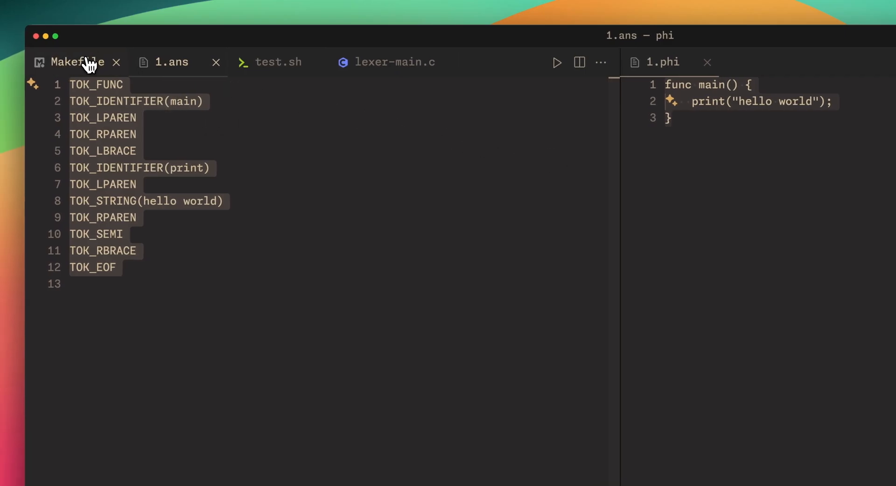
- Show the Makefile's test rules with the 'make test-lexer' alias selected and the Explorer open
left_click(76, 62)
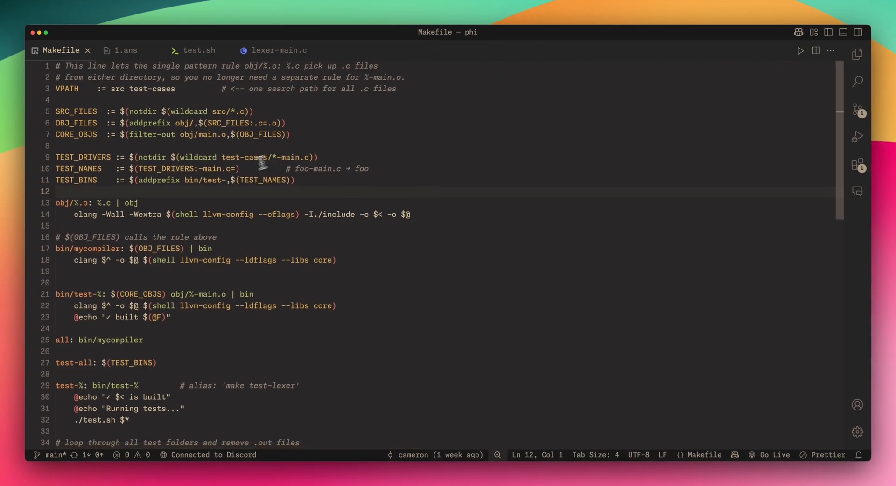
scroll("down", 3)
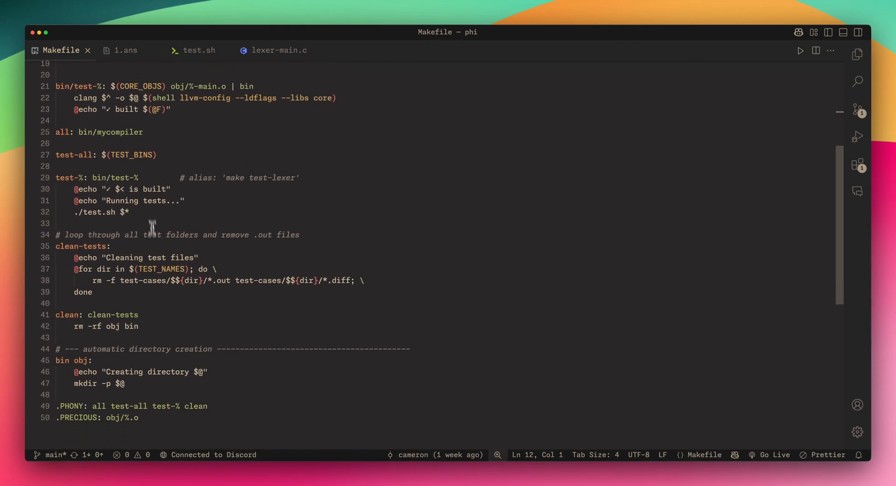
left_click(117, 189)
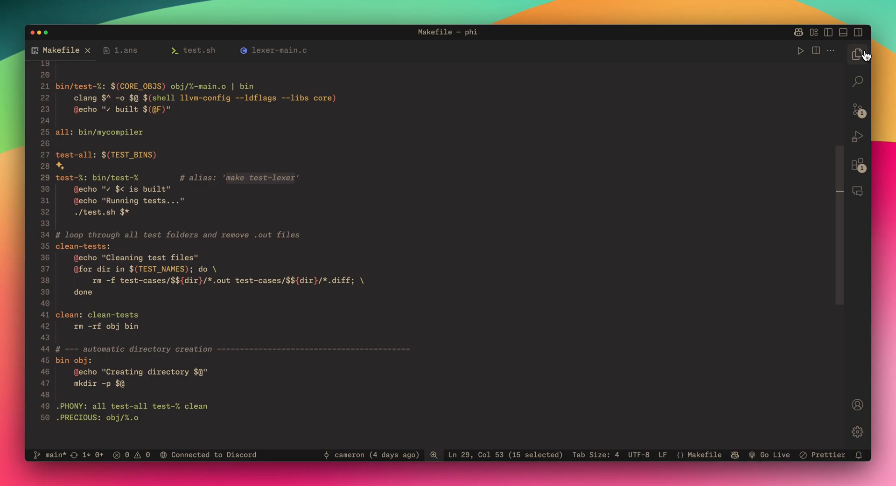
left_click(858, 54)
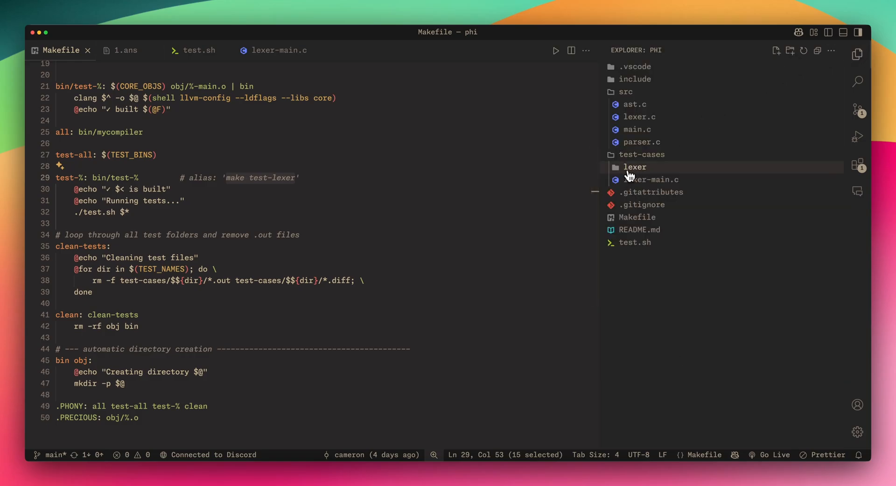
mouse_move(628, 187)
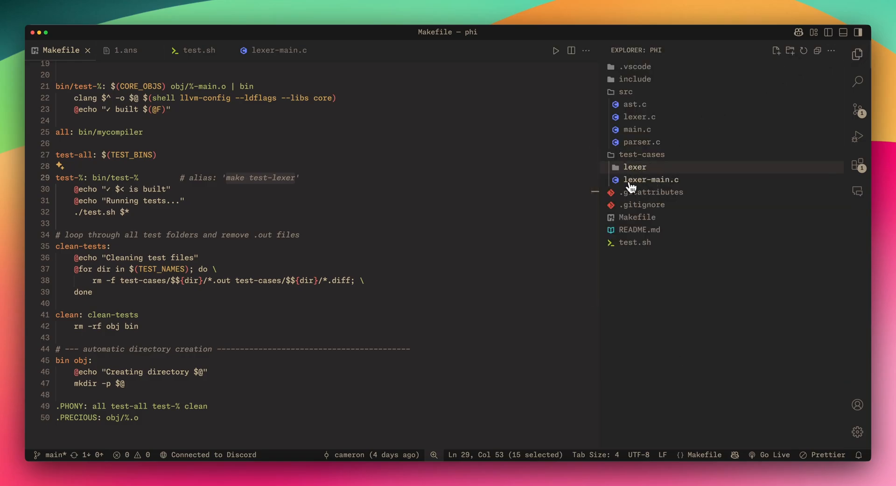
mouse_move(649, 179)
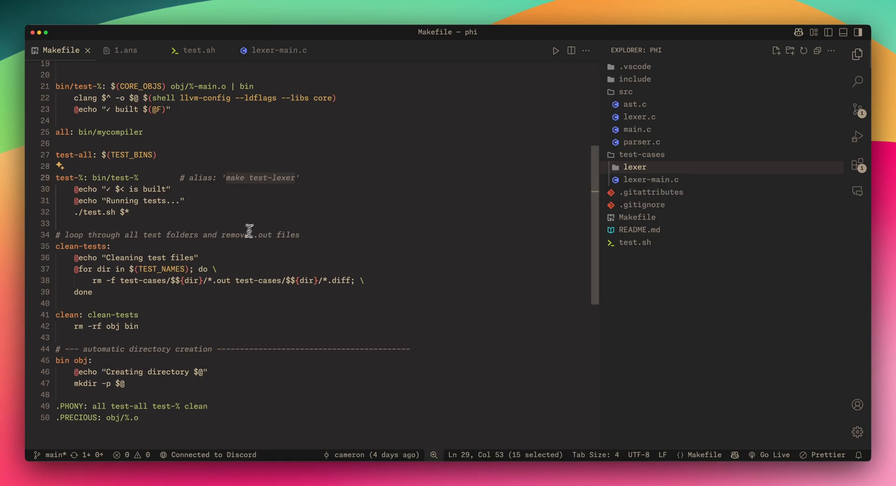
mouse_move(253, 198)
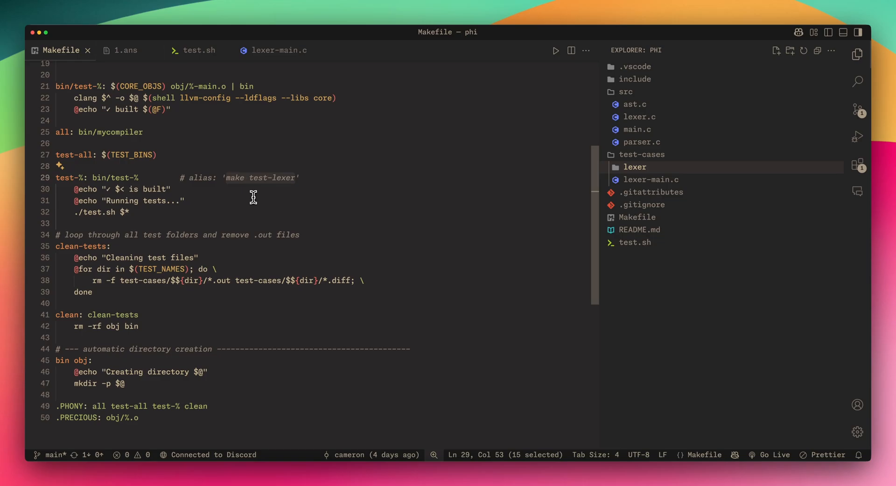
mouse_move(168, 208)
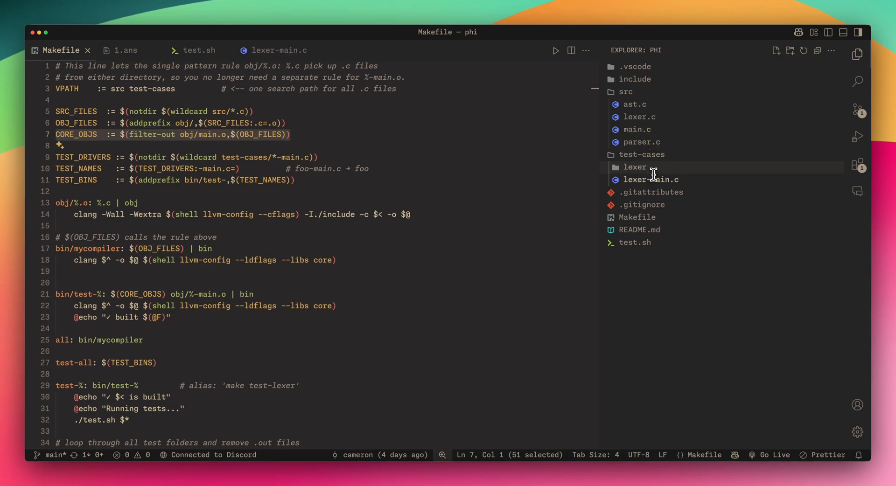
mouse_move(666, 179)
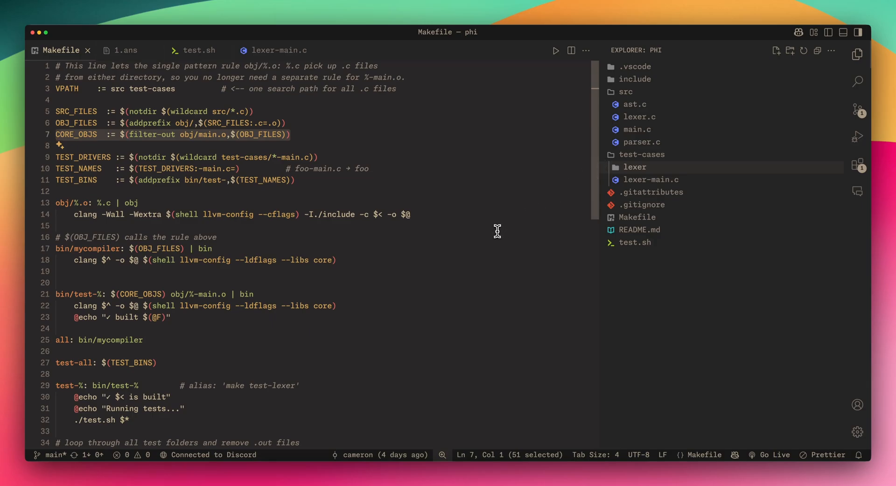
mouse_move(547, 209)
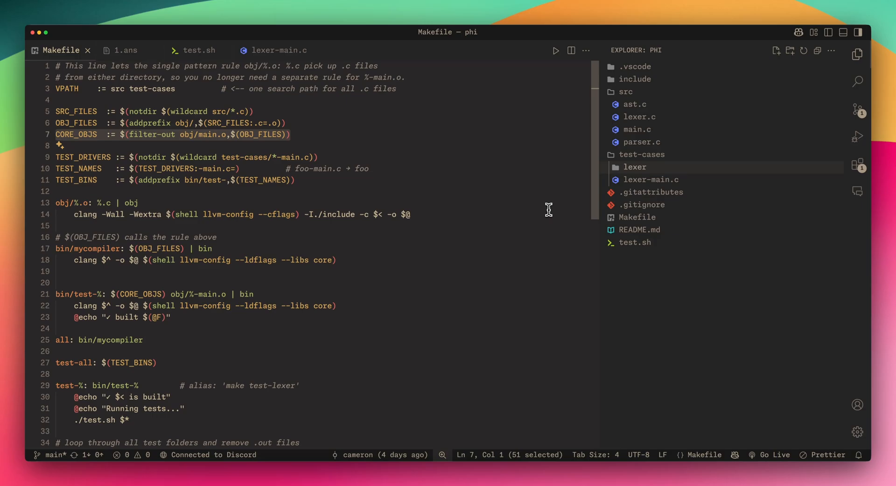
scroll("down", 3)
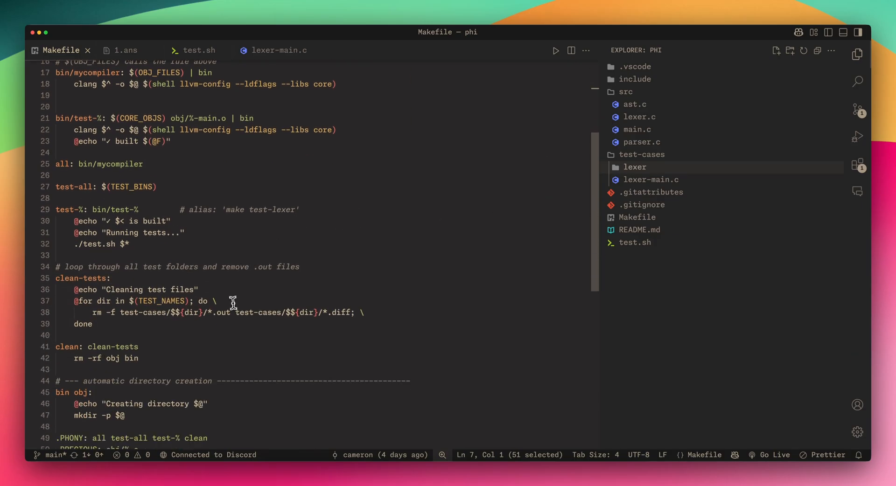
mouse_move(227, 306)
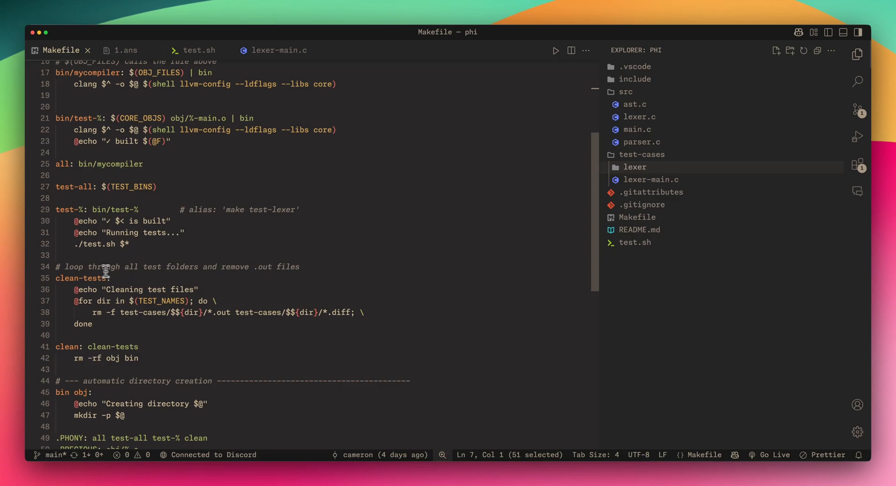
mouse_move(48, 273)
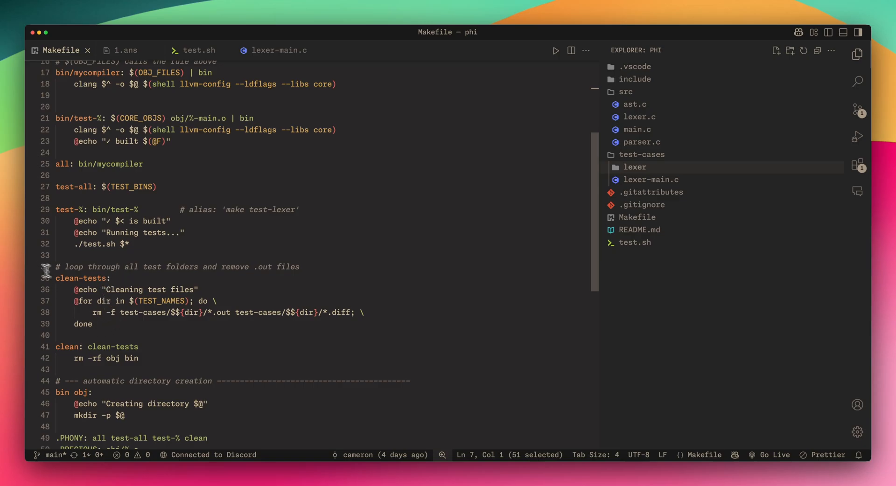
scroll("down", 3)
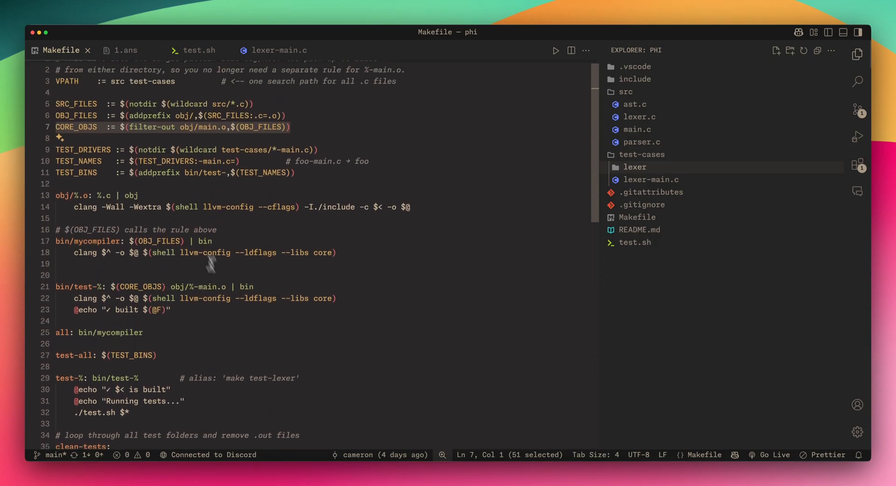
left_click(200, 50)
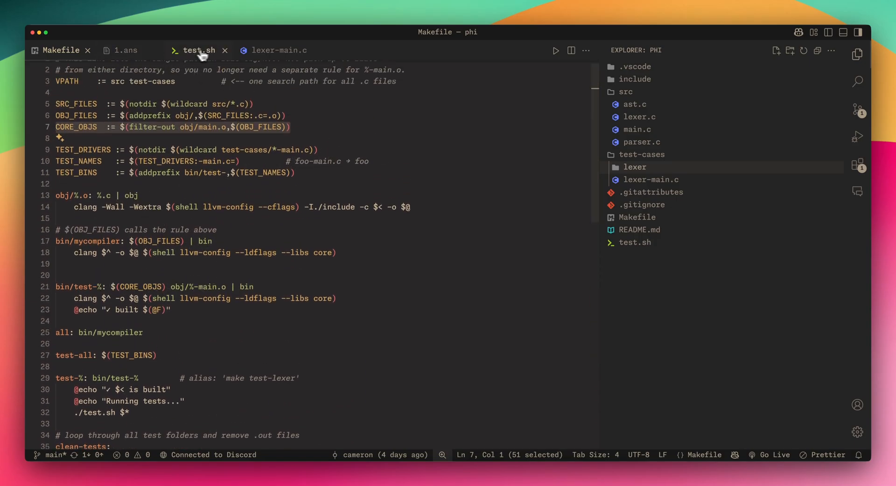
left_click(199, 51)
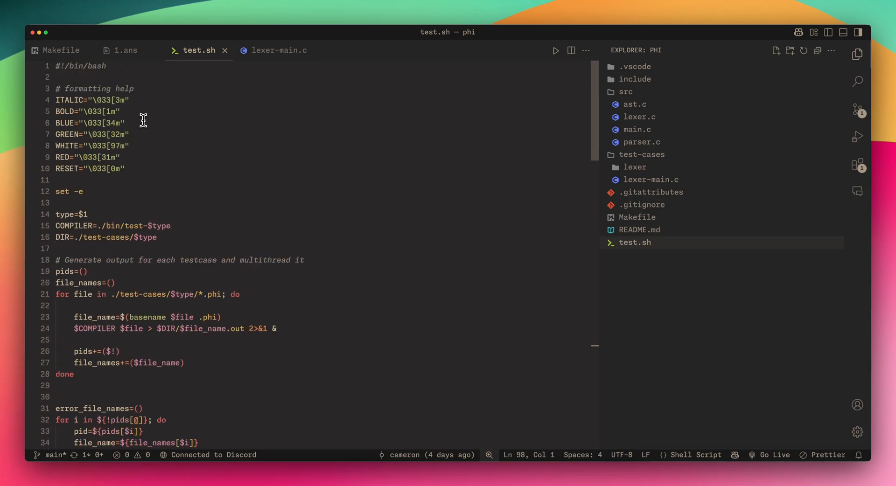
mouse_move(135, 174)
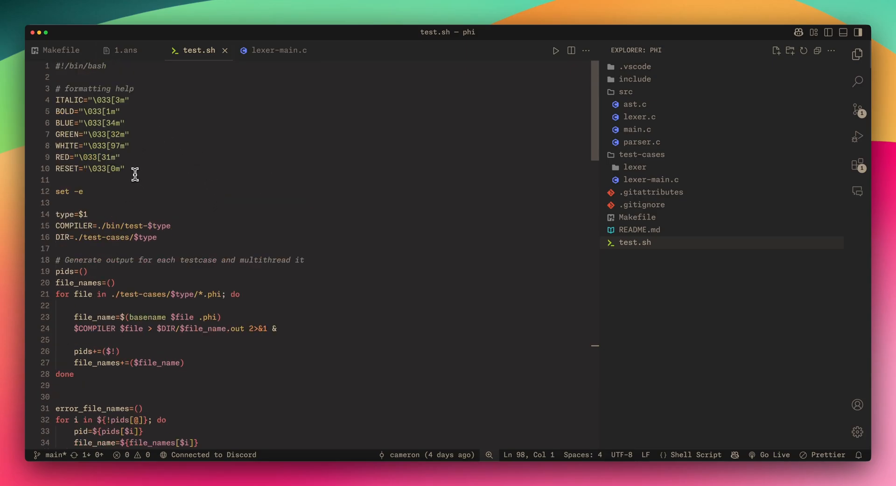
scroll("down", 3)
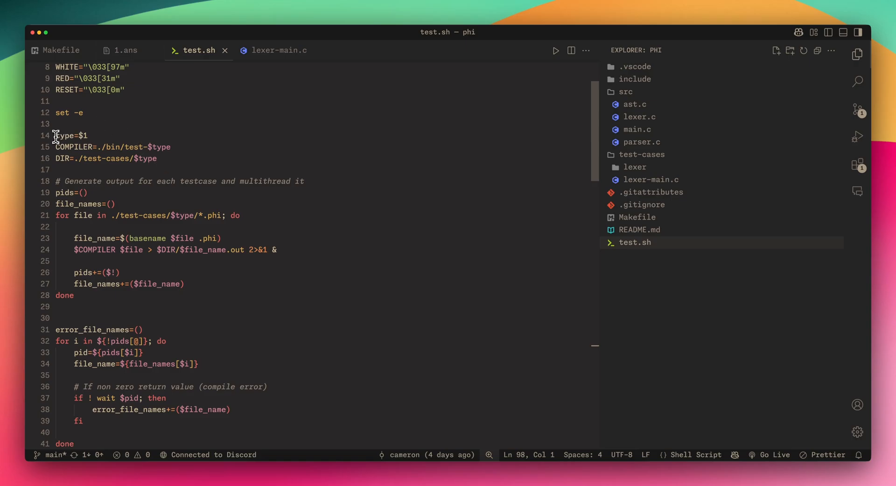
mouse_move(176, 158)
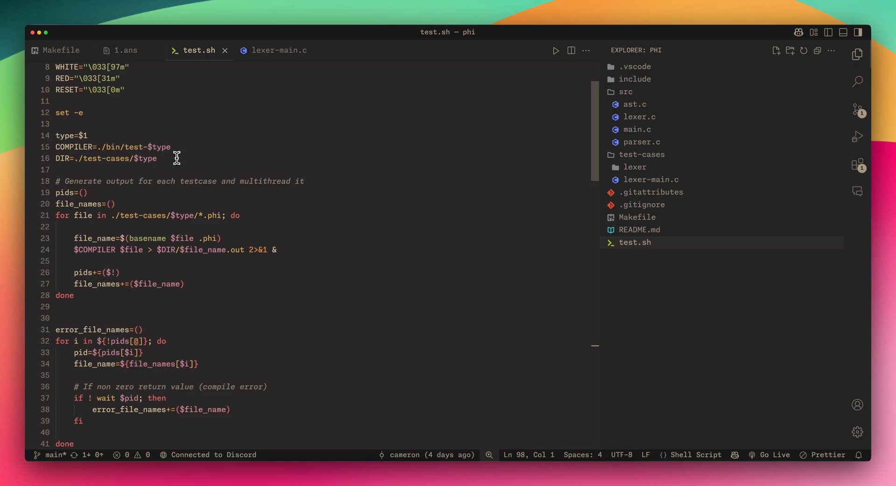
scroll("down", 3)
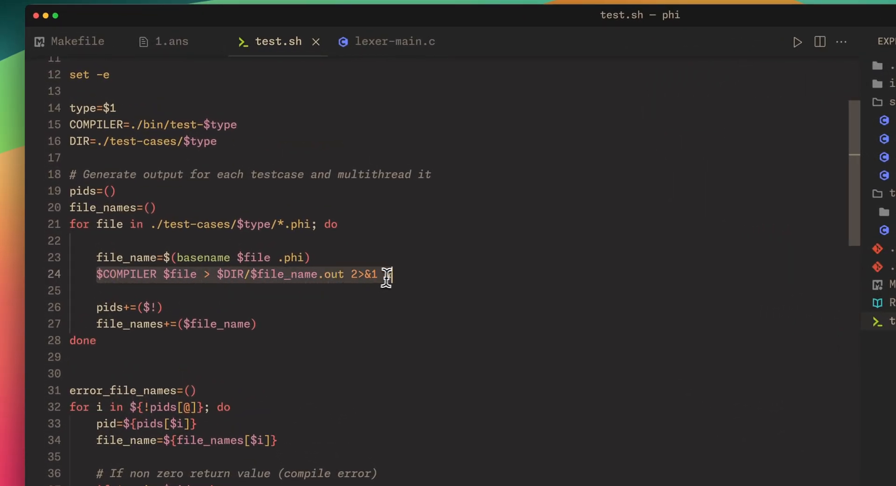
type("&")
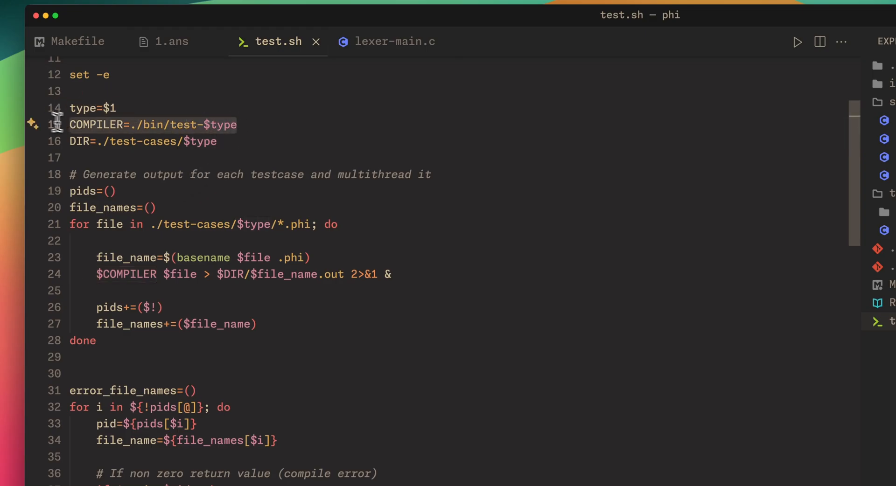
mouse_move(154, 274)
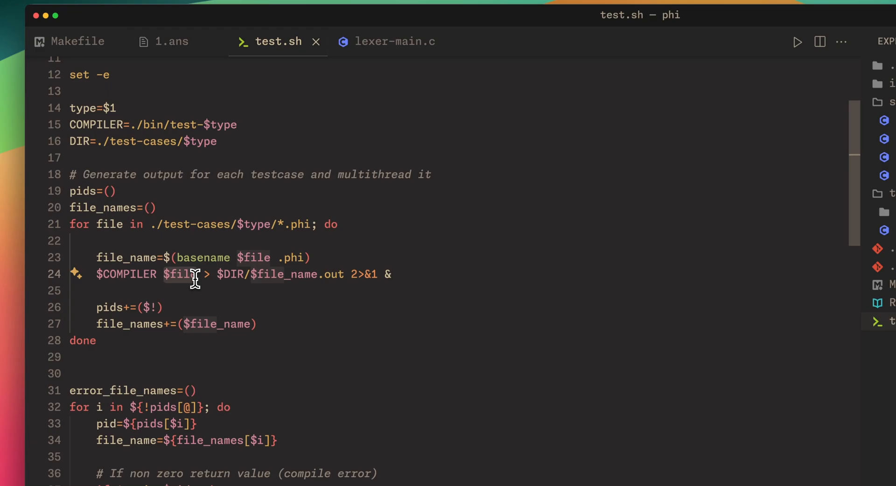
left_click(641, 188)
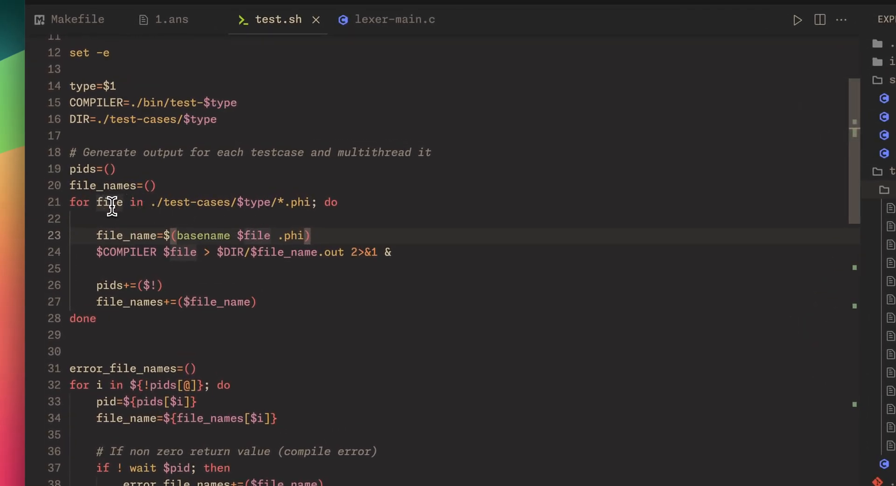
mouse_move(163, 235)
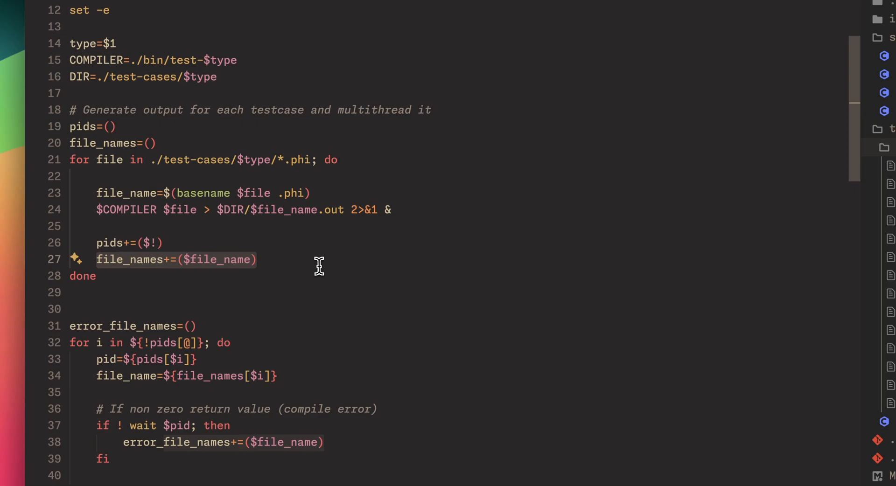
mouse_move(178, 254)
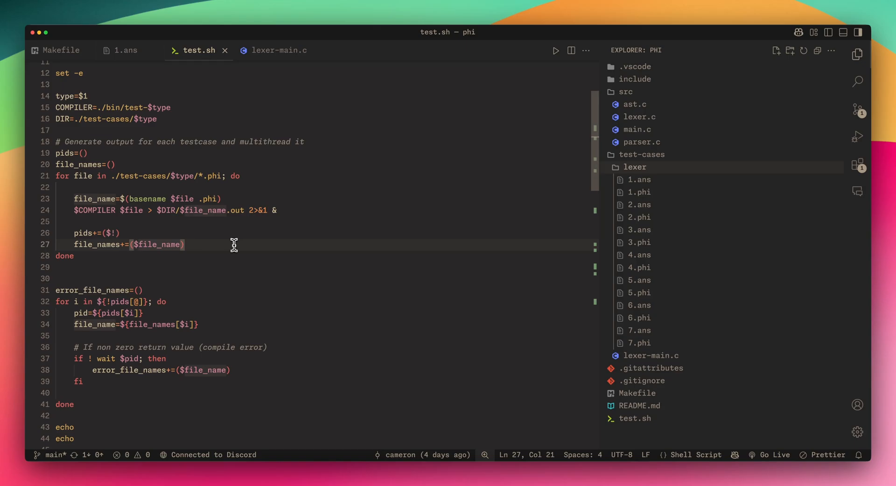
mouse_move(175, 279)
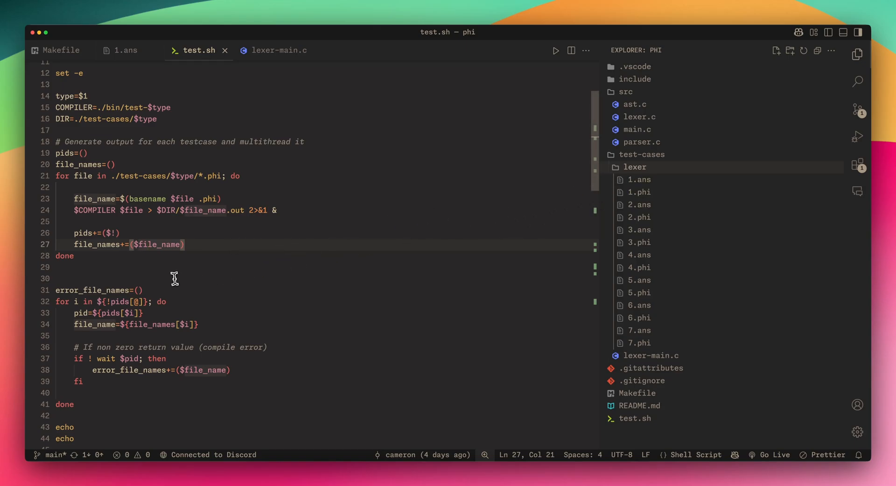
scroll("down", 3)
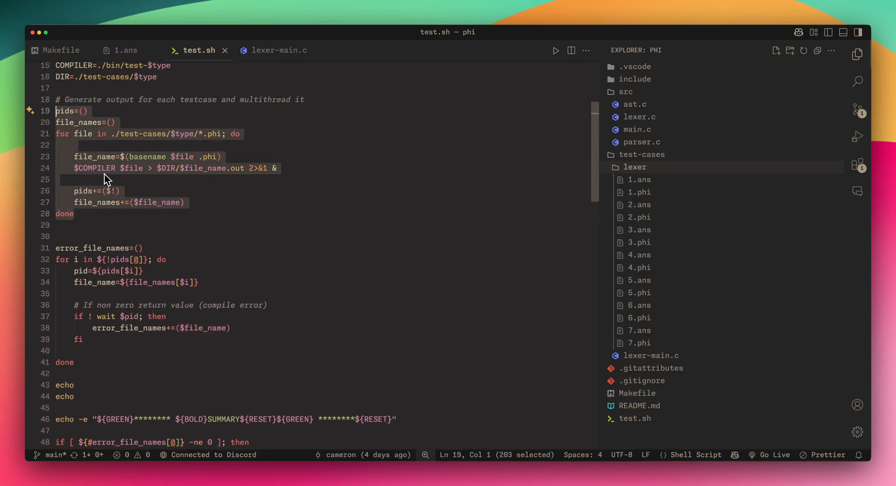
scroll("down", 3)
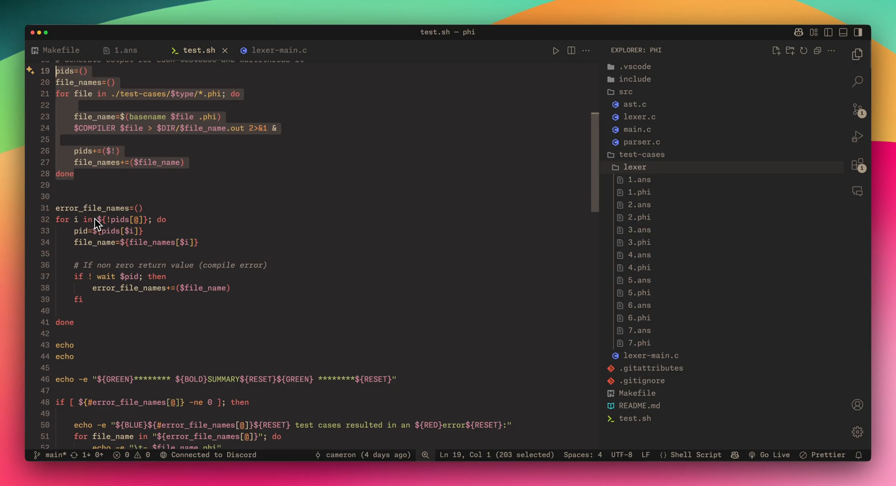
scroll("down", 3)
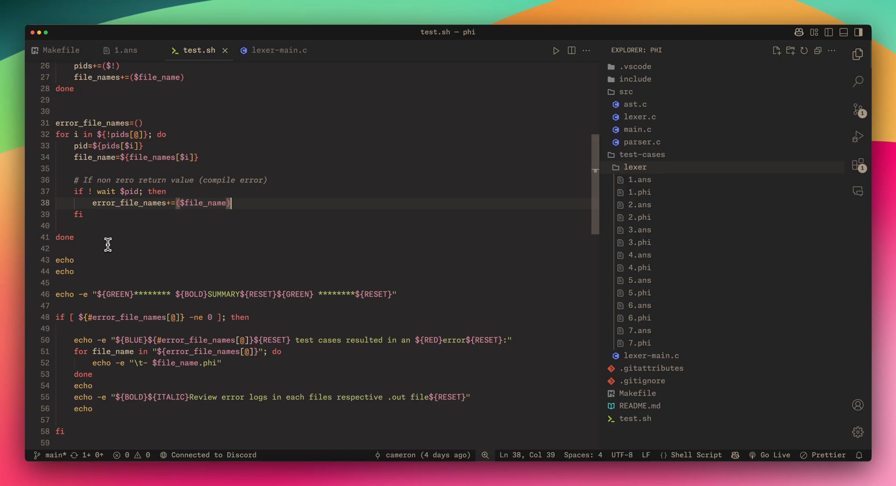
scroll("down", 3)
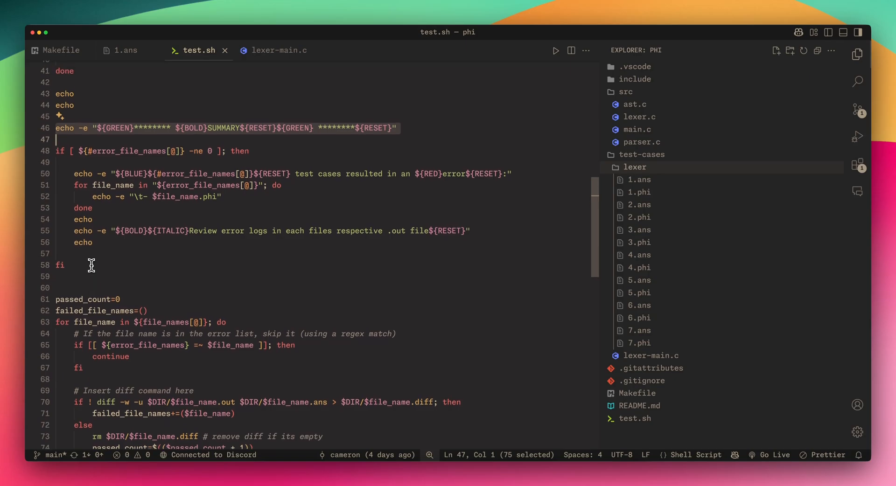
mouse_move(87, 266)
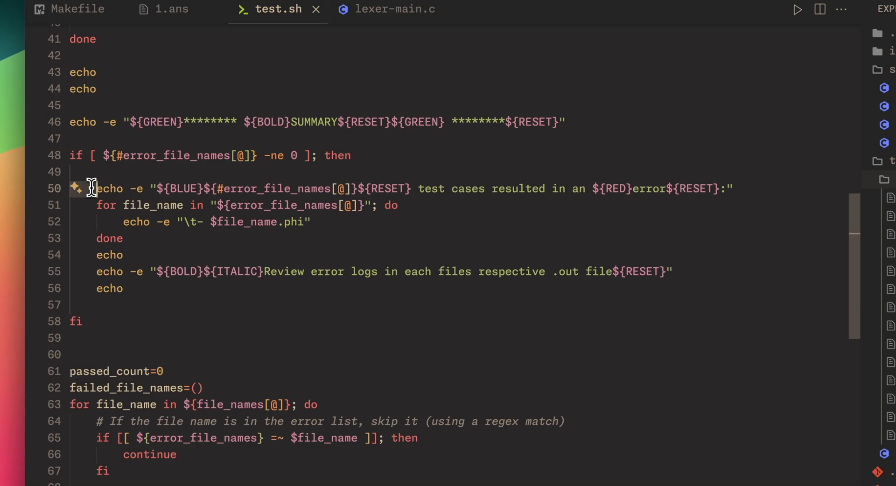
mouse_move(163, 241)
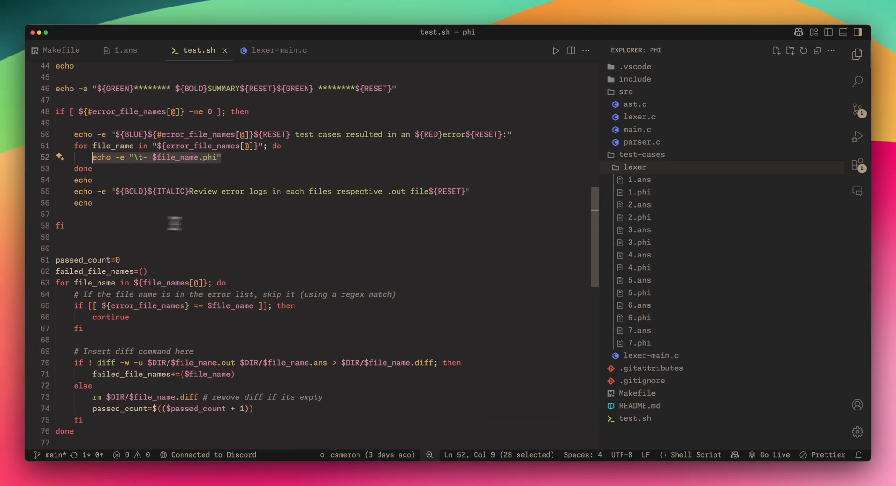
mouse_move(390, 192)
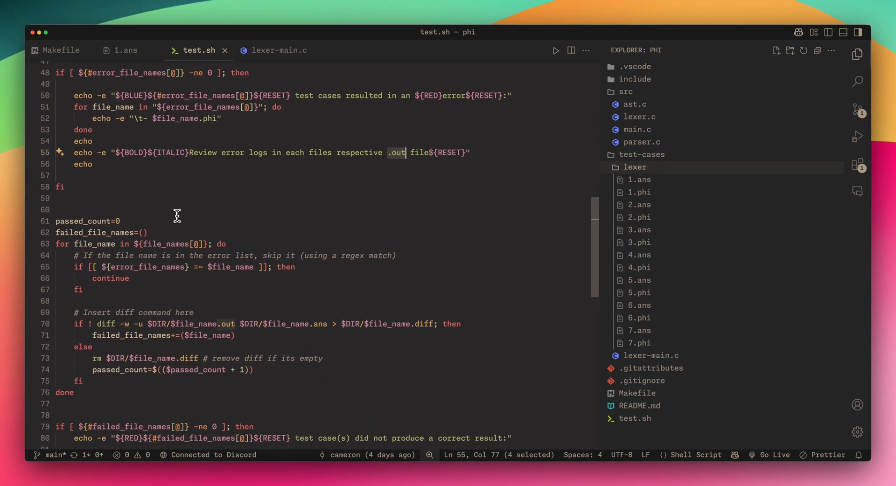
mouse_move(105, 206)
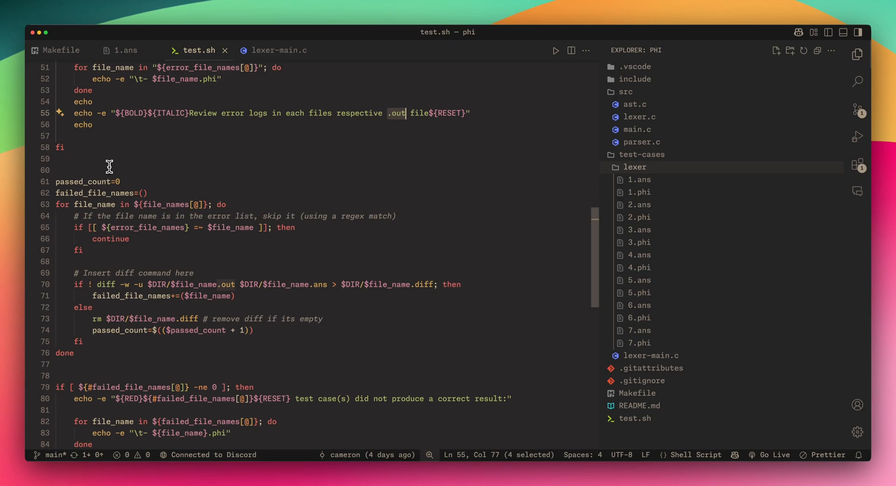
scroll("down", 3)
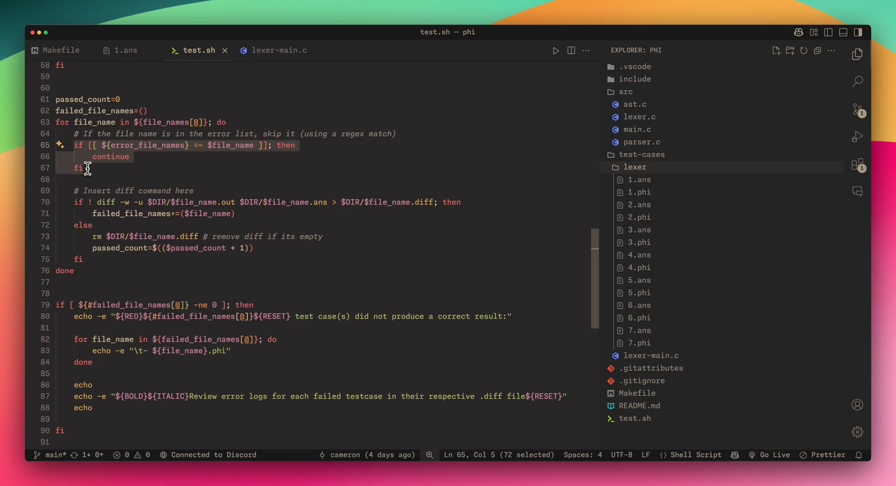
scroll("down", 3)
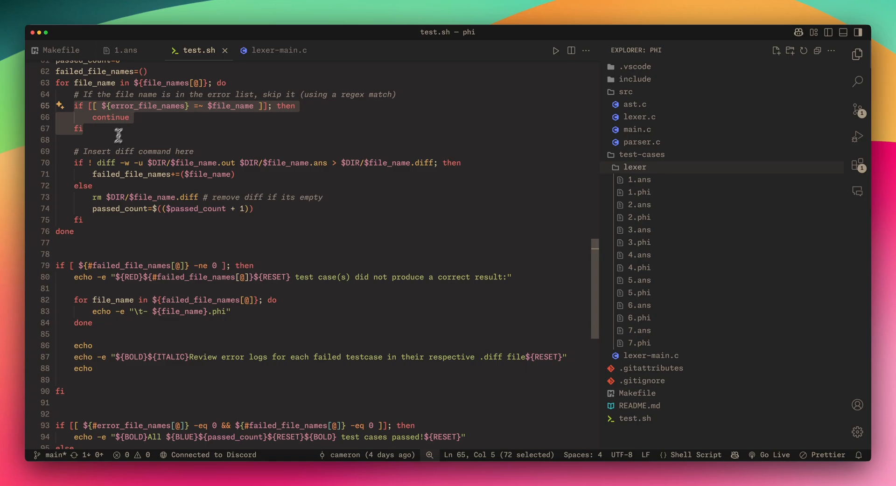
mouse_move(73, 150)
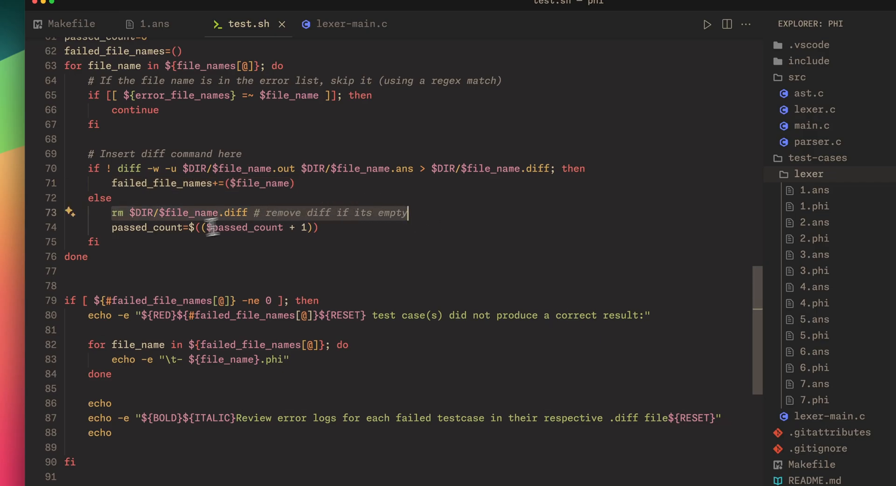
left_click(178, 227)
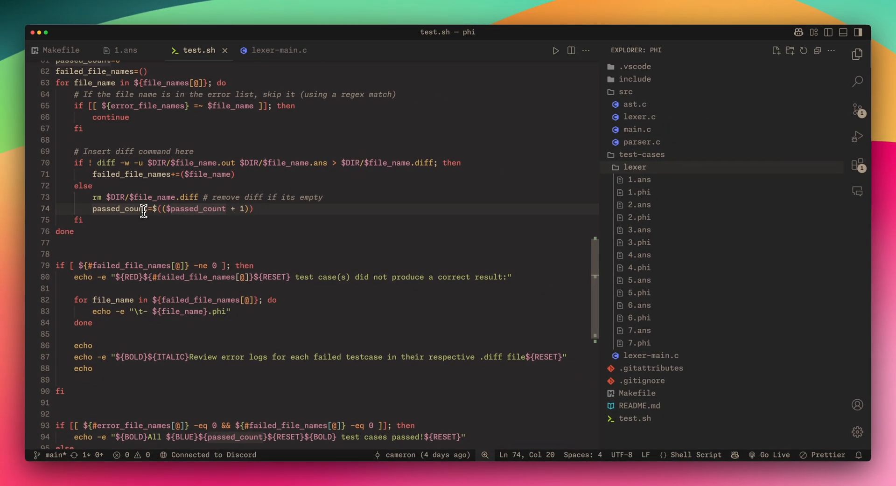
scroll("down", 3)
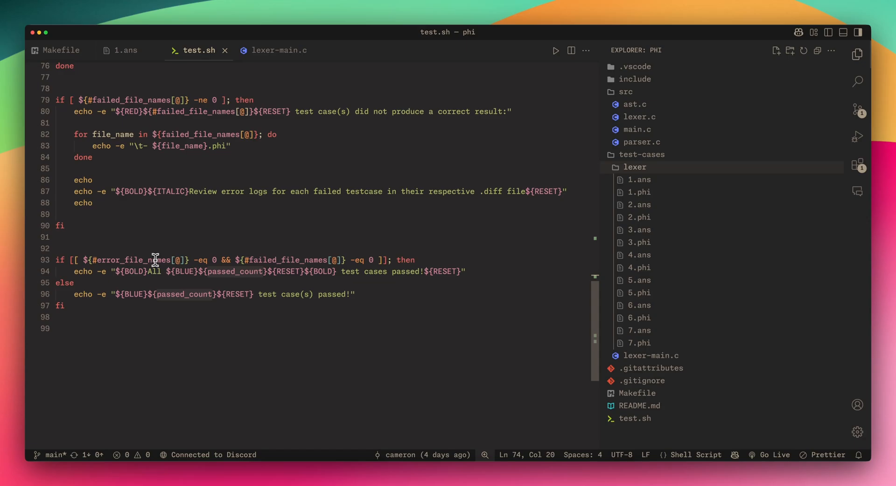
mouse_move(459, 251)
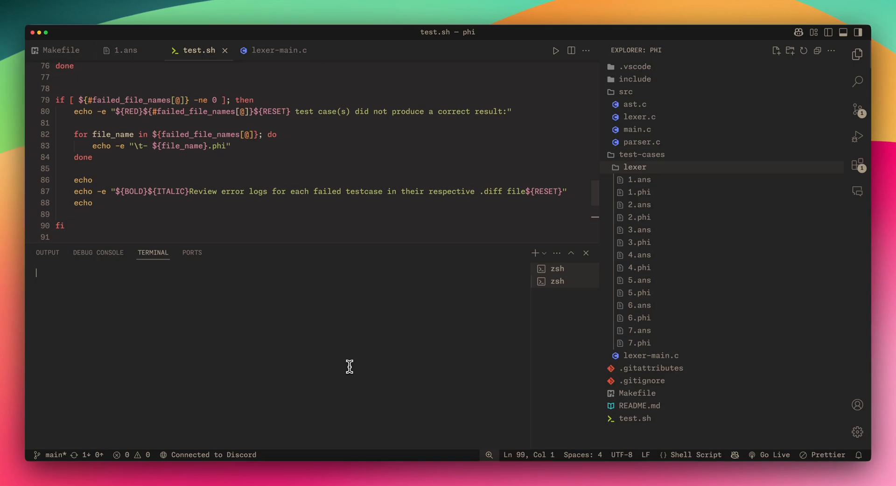
- Run make test in the terminal and scroll through the lexer test results
type("ma")
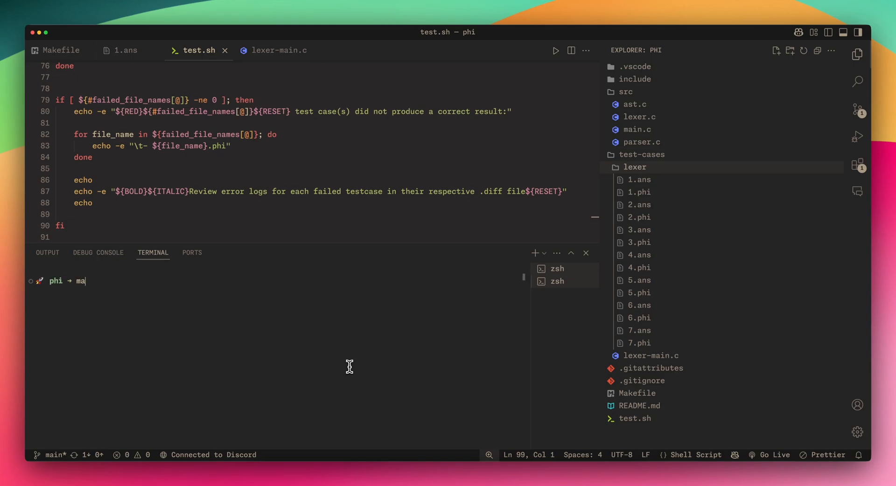
key("Enter")
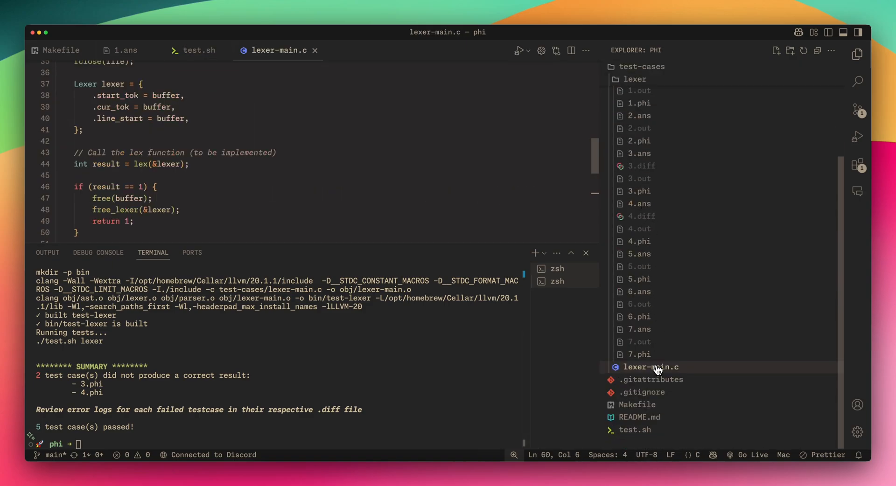
scroll("down", 3)
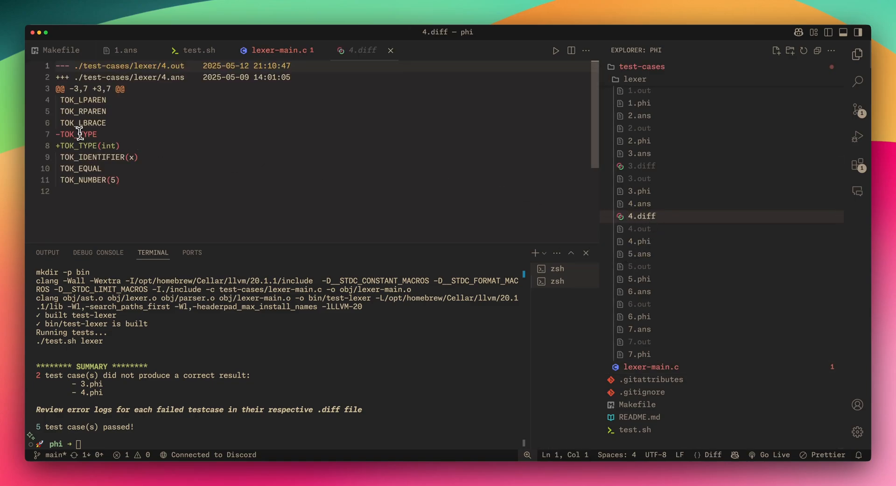
- Highlight the bare TOK_TYPE lines in 4.diff, then go back to lexer-main.c
left_click_drag(78, 134, 120, 145)
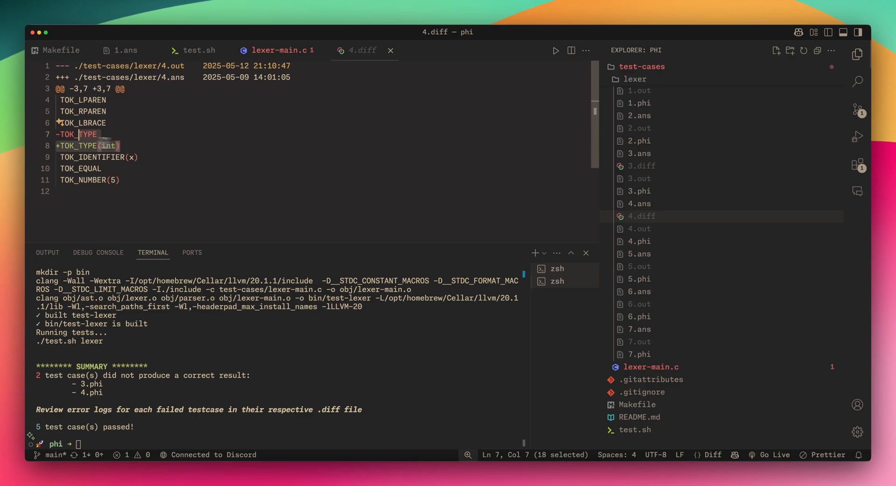
left_click(97, 146)
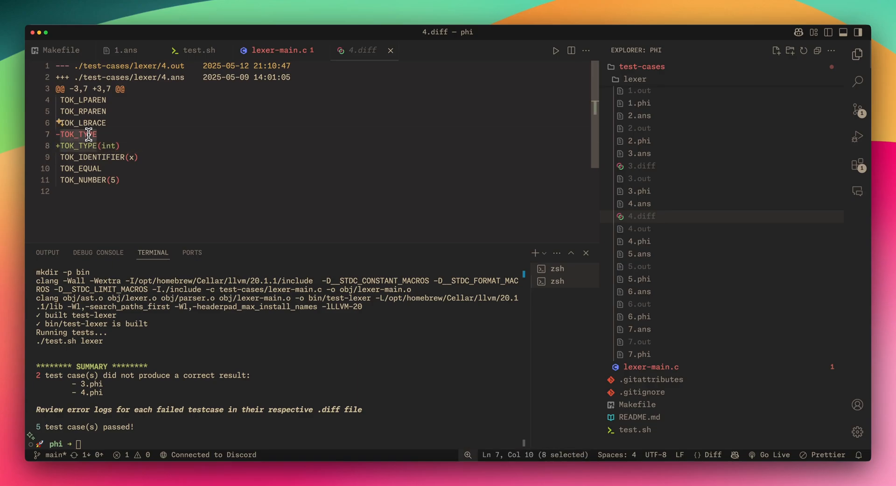
left_click(279, 51)
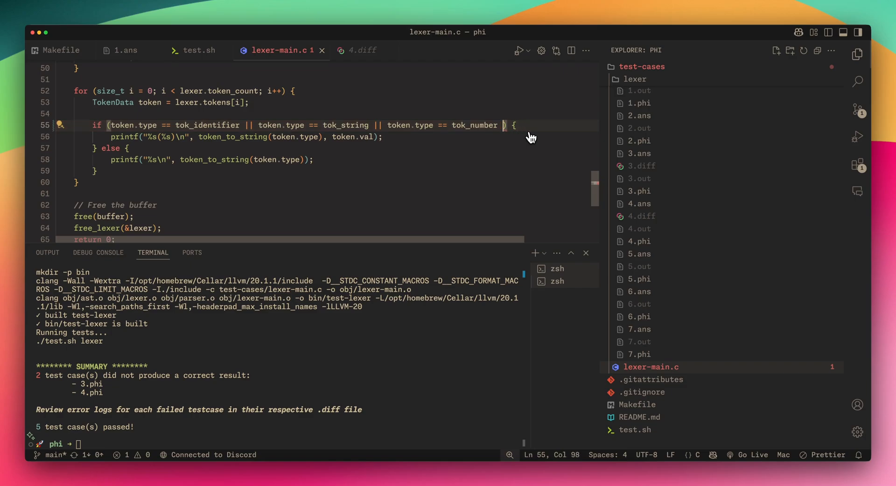
- Edit the value-printing if condition on line 55 of lexer-main.c
key("Backspace")
type("|| token.type == tok_type")
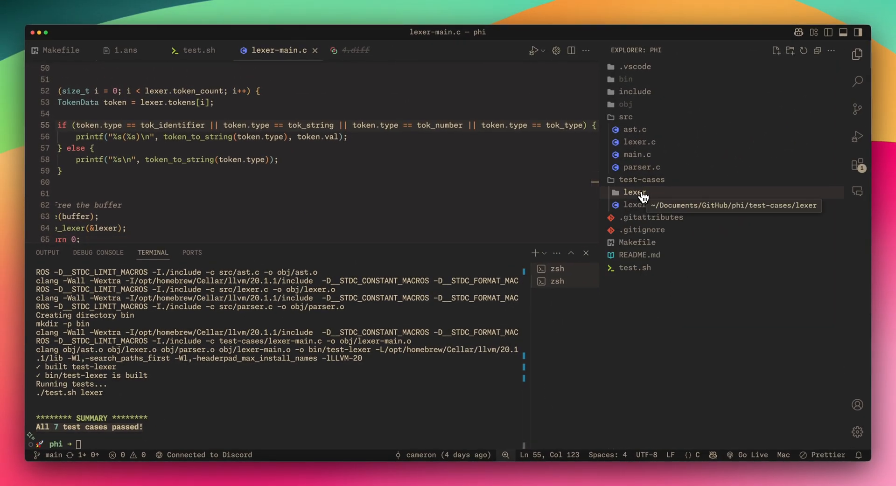
- Expand and collapse the lexer test-cases folder to confirm generated outputs are gone
left_click(634, 192)
type("make clean")
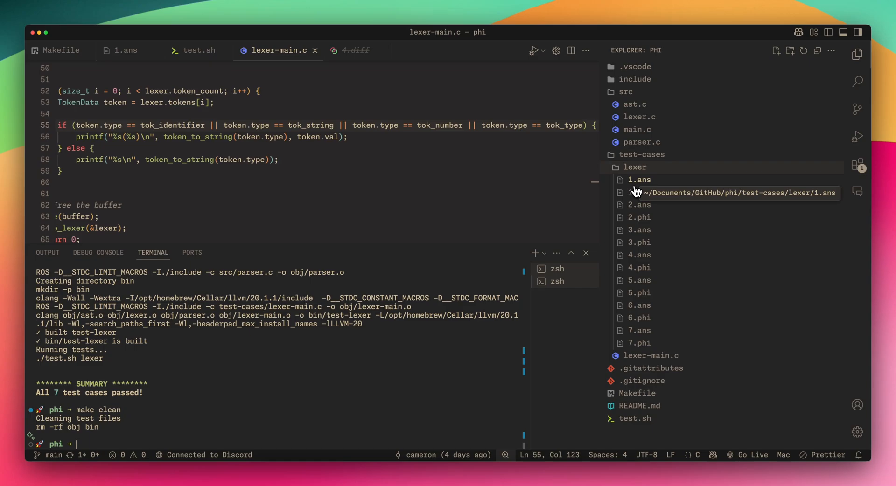
left_click(634, 167)
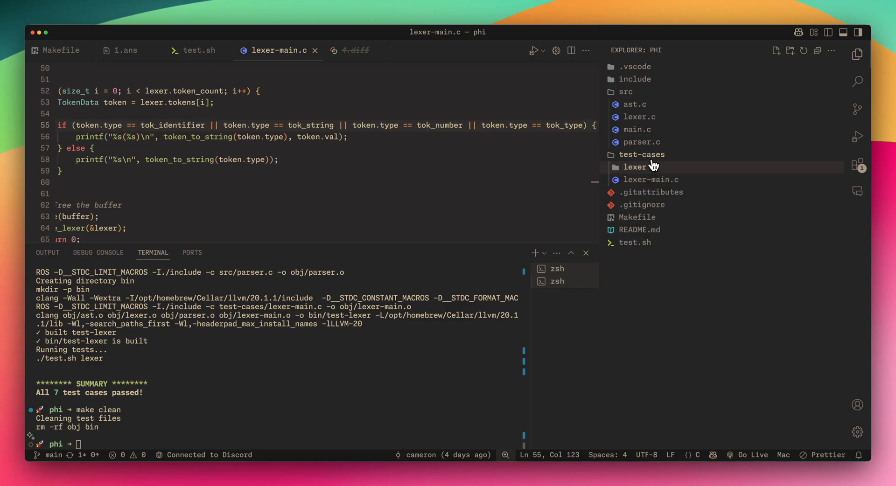
mouse_move(638, 151)
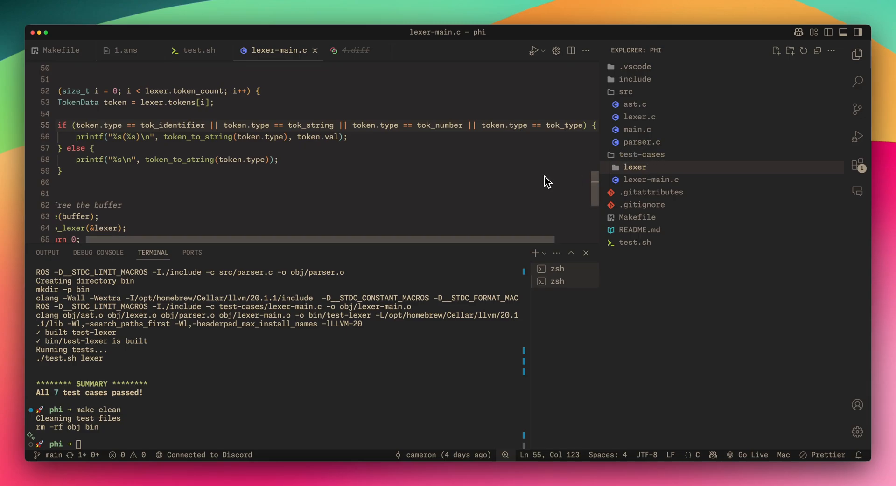
mouse_move(536, 184)
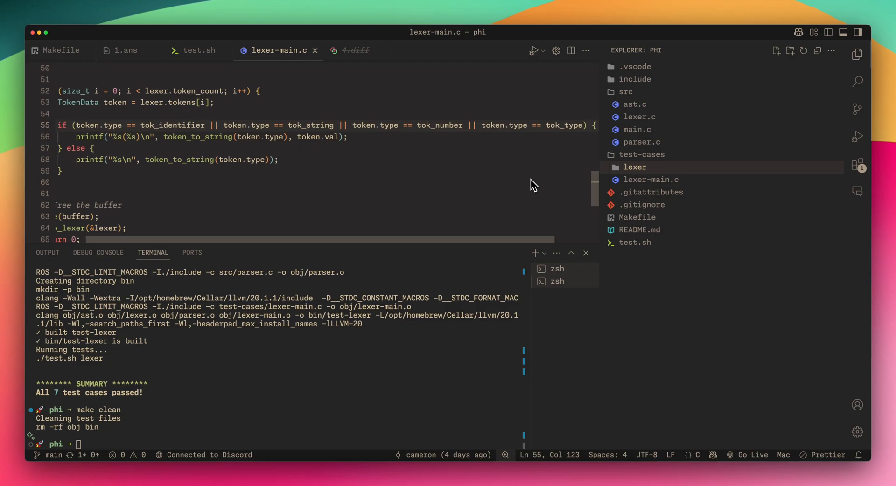
mouse_move(447, 451)
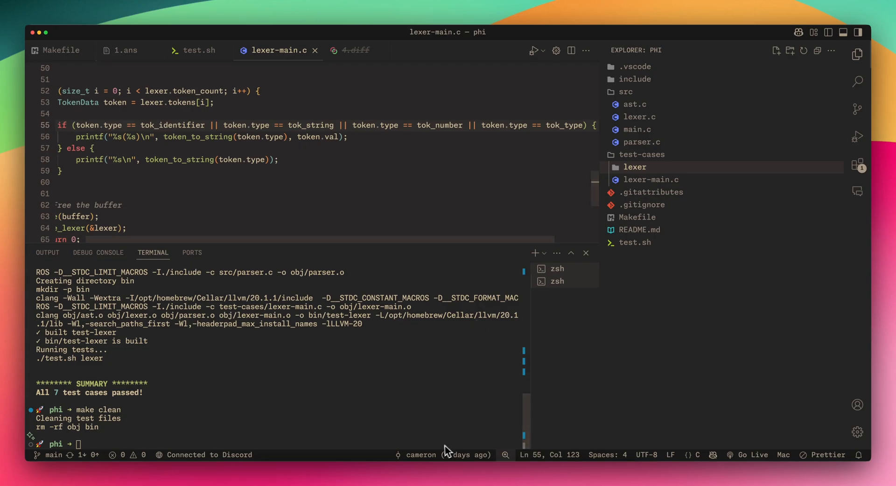